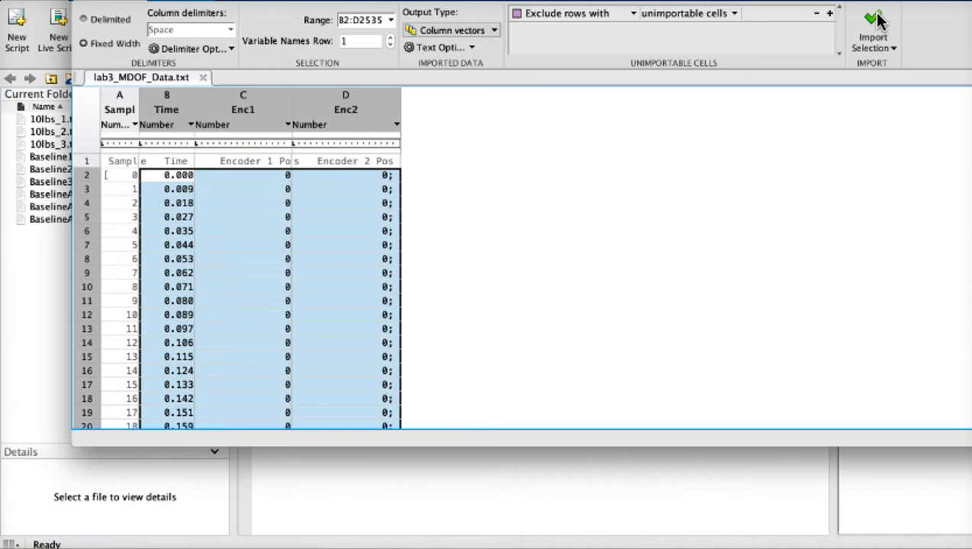
Step: Import range B2:D2535 as Time, Enc1 and Enc2 column vectors of 2533 elements
left_click(872, 19)
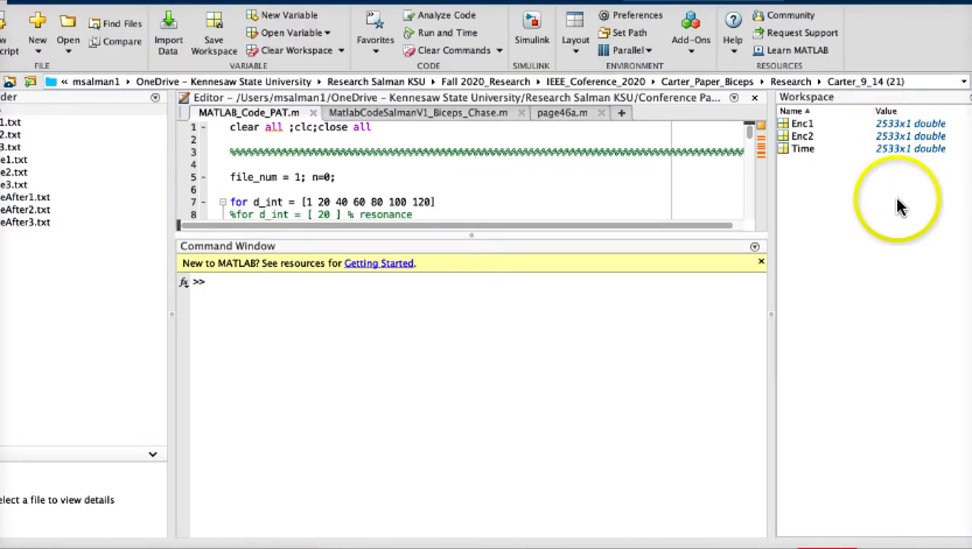